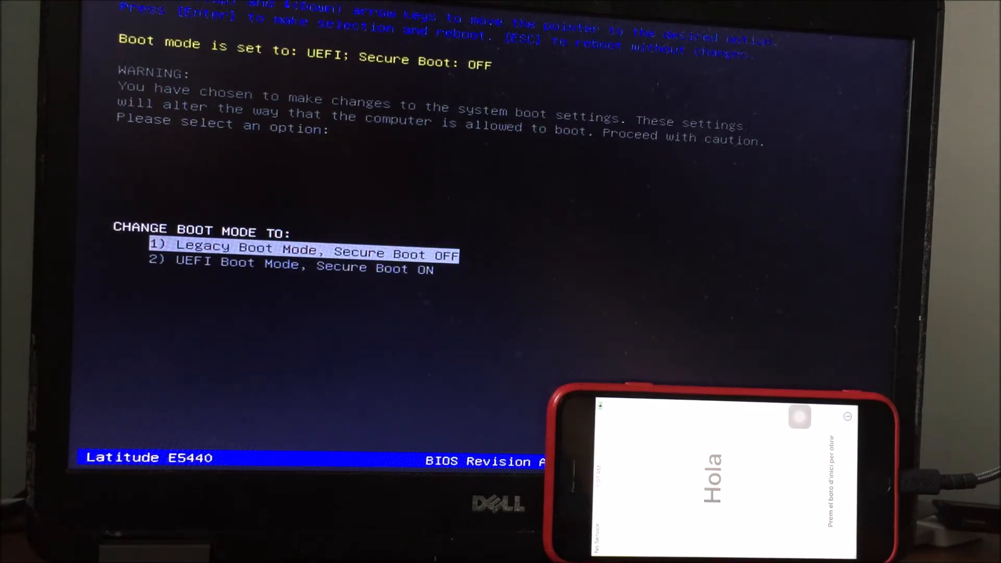
Select 1) Legacy Boot Mode, Secure Boot OFF, reaching the proceed confirmation prompt
key("Return")
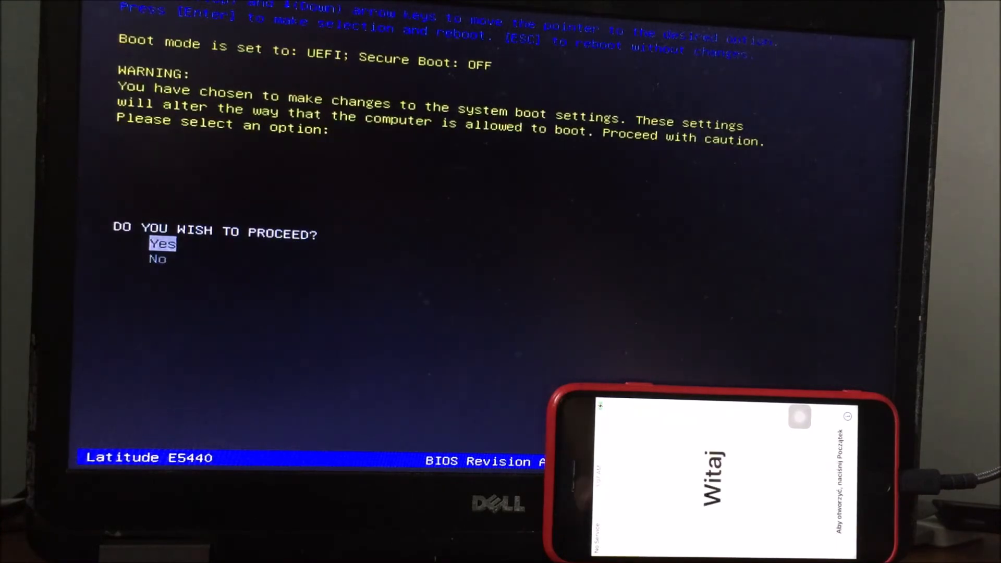